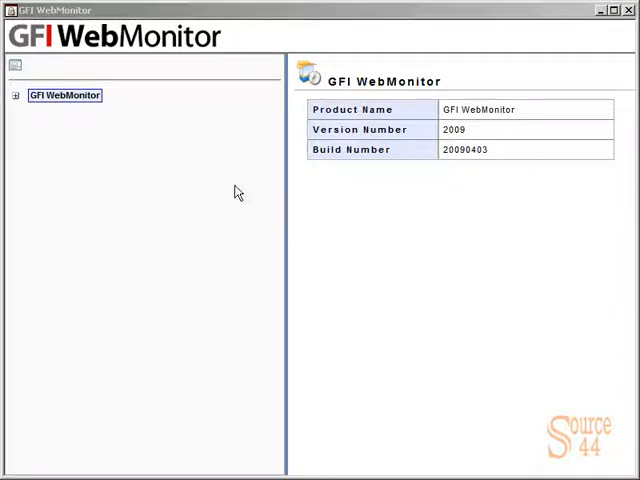
{"action": "mouse_move", "coordinate": [24, 112]}
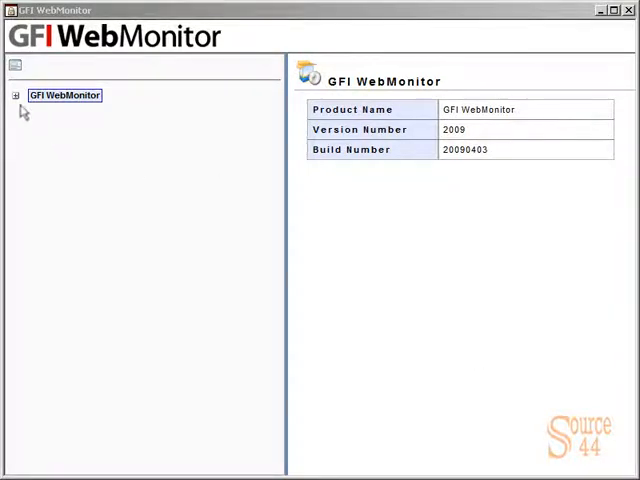
Step: Navigate to the WebFilter Edition's Web Filtering Policies list showing the default policy
{"action": "left_click", "coordinate": [16, 96]}
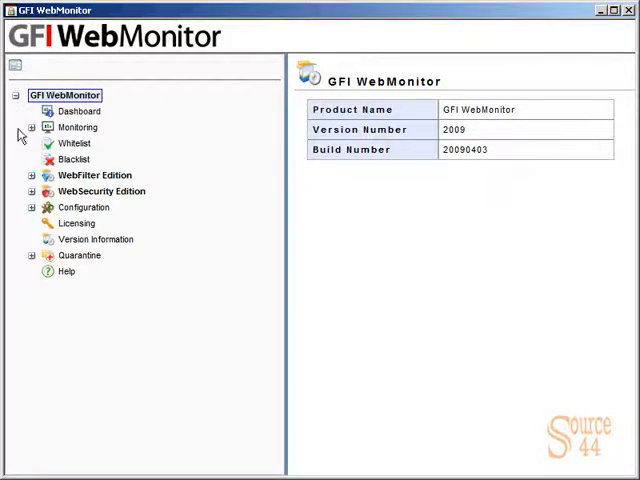
{"action": "left_click", "coordinate": [94, 176]}
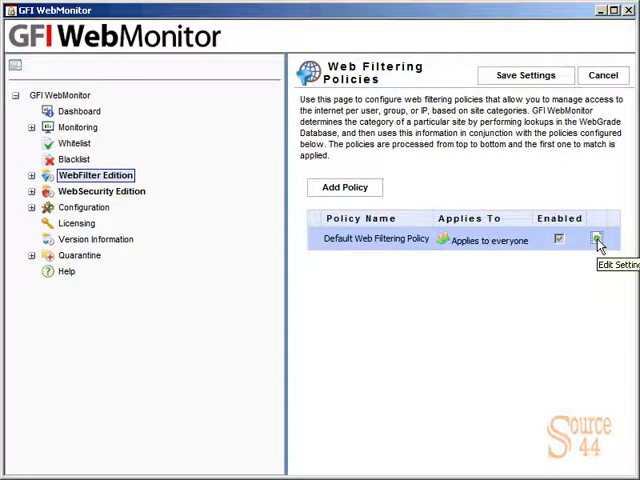
Step: Edit the Default Web Filtering Policy and move Abused Drugs and Abortion into the blocked categories
{"action": "left_click", "coordinate": [598, 240]}
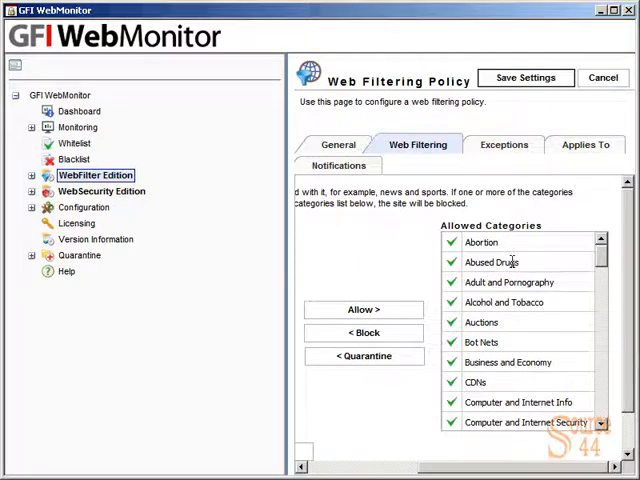
{"action": "left_click", "coordinate": [492, 262]}
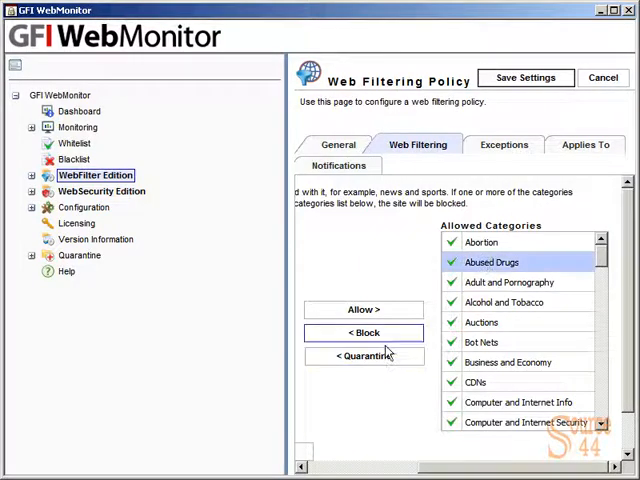
{"action": "left_click", "coordinate": [364, 332]}
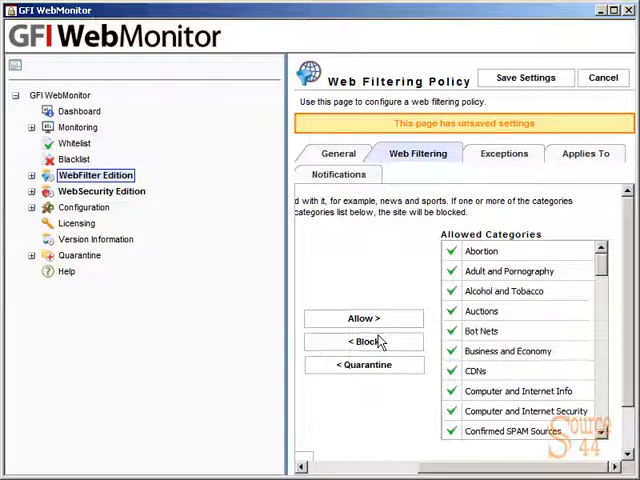
{"action": "left_click", "coordinate": [480, 252]}
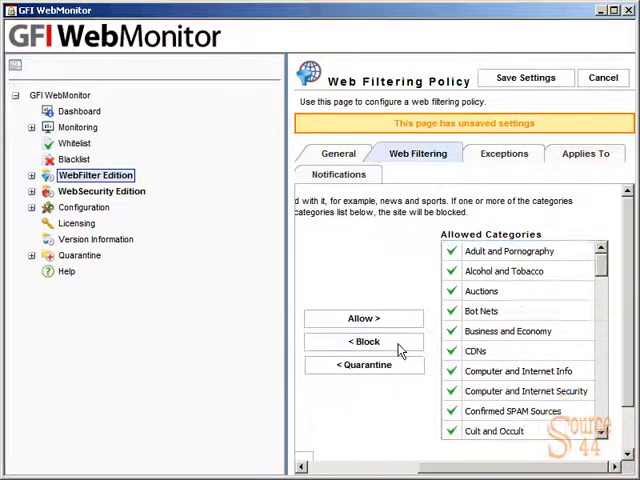
{"action": "left_click", "coordinate": [510, 250]}
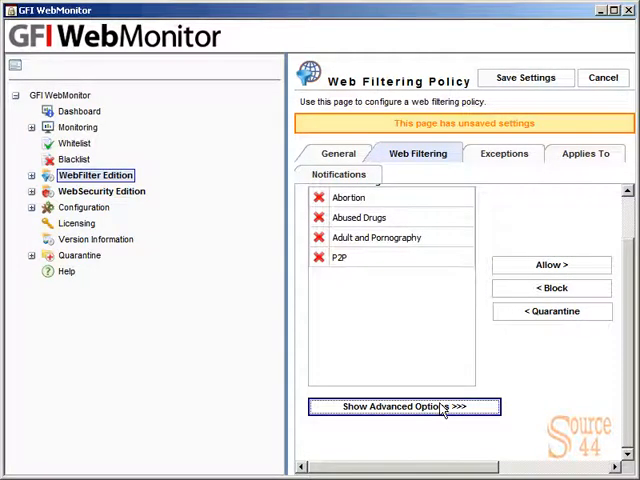
Step: Show the advanced options and reach the Override Rules section to add a condition
{"action": "left_click", "coordinate": [404, 406]}
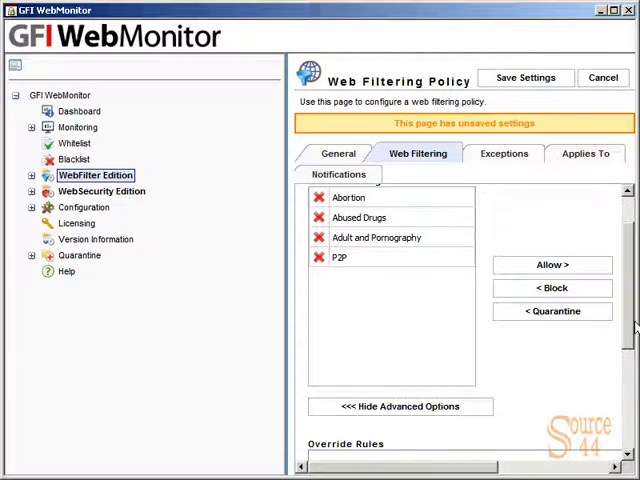
{"action": "scroll", "scroll_direction": "down", "scroll_amount": 3}
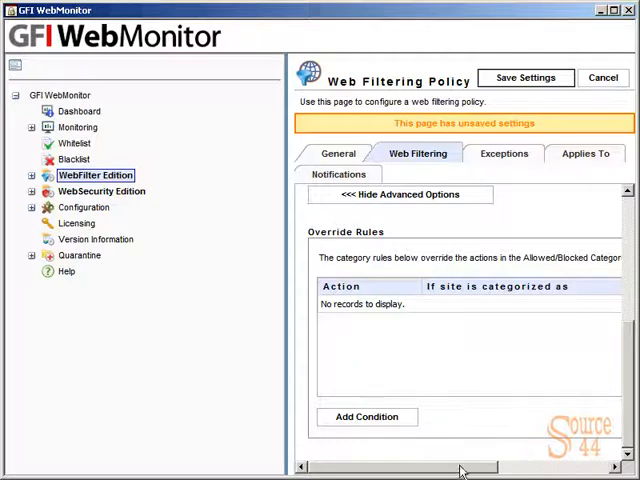
{"action": "scroll", "scroll_direction": "right", "scroll_amount": 3}
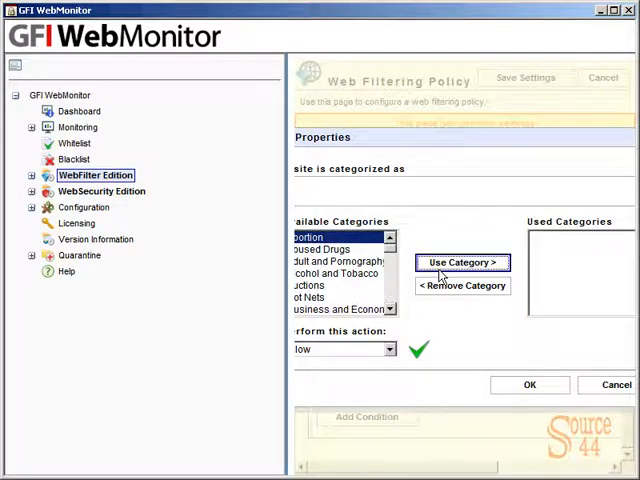
Step: Create an override rule using the Abortion category with the Block and Delete action
{"action": "left_click", "coordinate": [460, 262]}
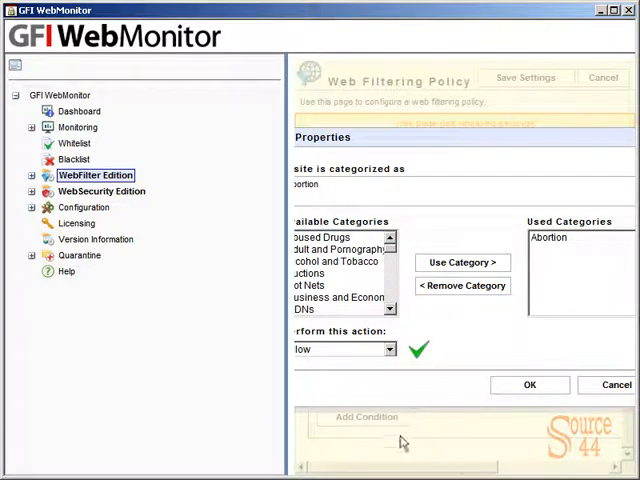
{"action": "left_click", "coordinate": [388, 348]}
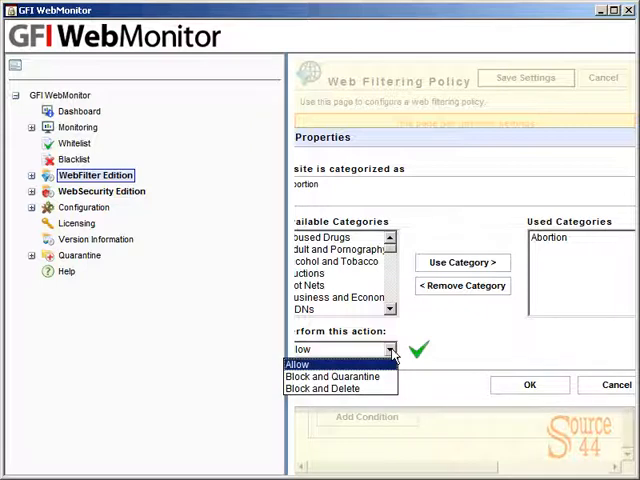
{"action": "mouse_move", "coordinate": [340, 388]}
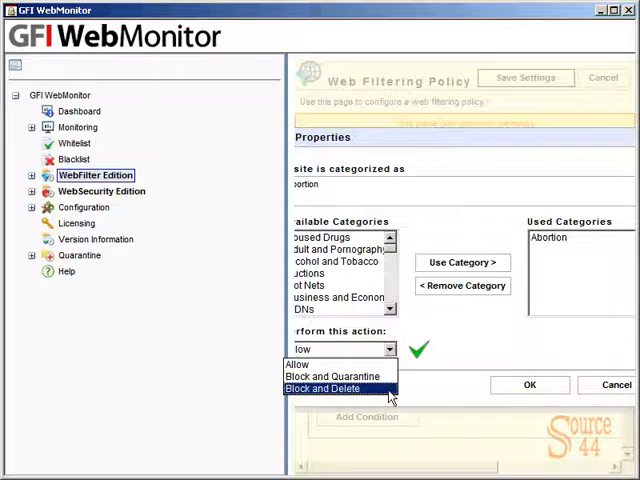
{"action": "left_click", "coordinate": [322, 388]}
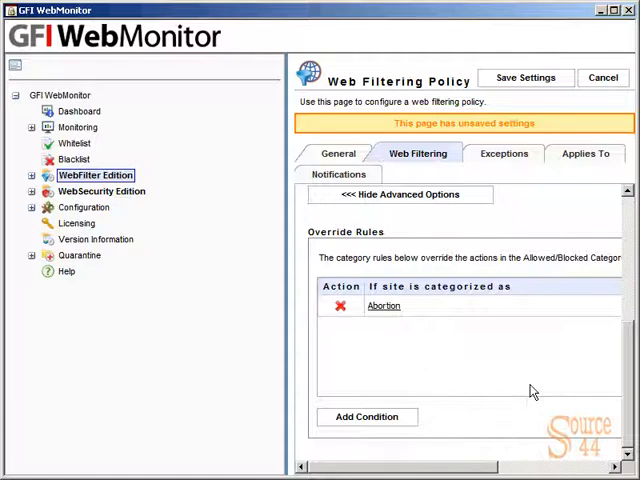
Step: Review the Applies To and Notifications settings, save the policy and return to the policies list
{"action": "left_click", "coordinate": [584, 152]}
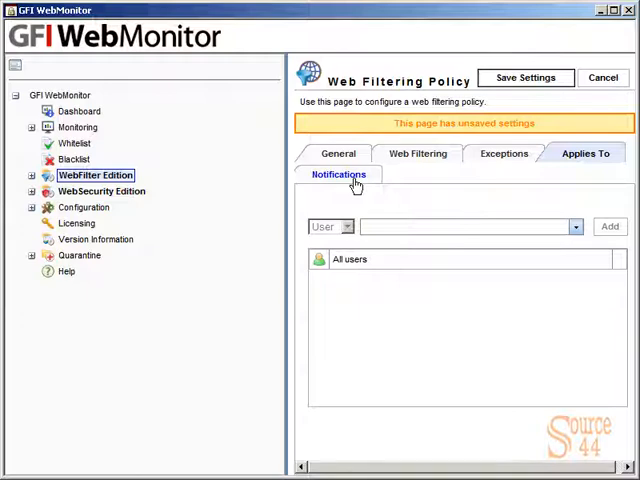
{"action": "left_click", "coordinate": [338, 174]}
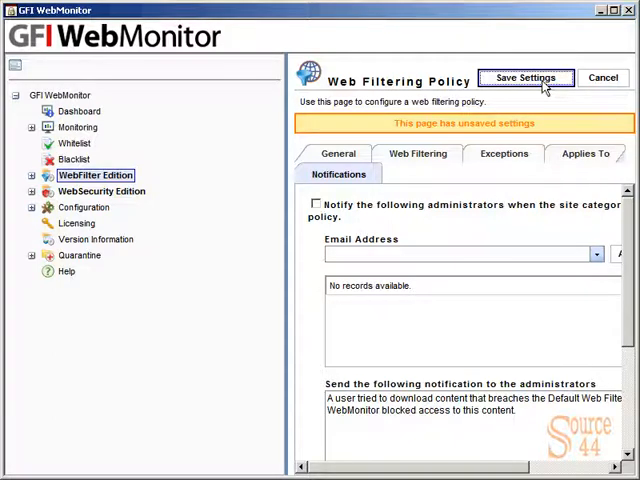
{"action": "left_click", "coordinate": [524, 76]}
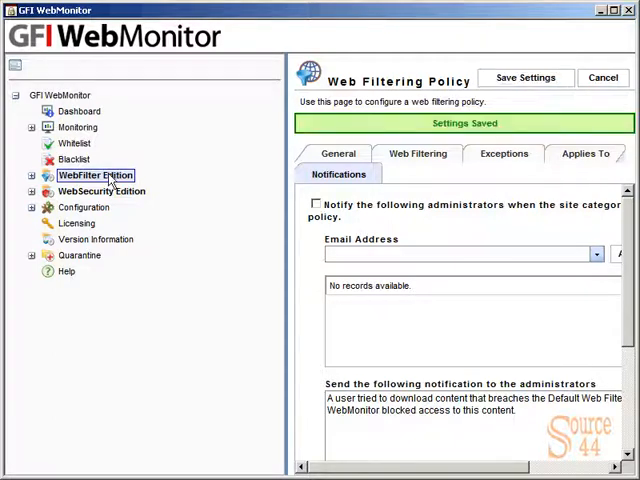
{"action": "left_click", "coordinate": [96, 176]}
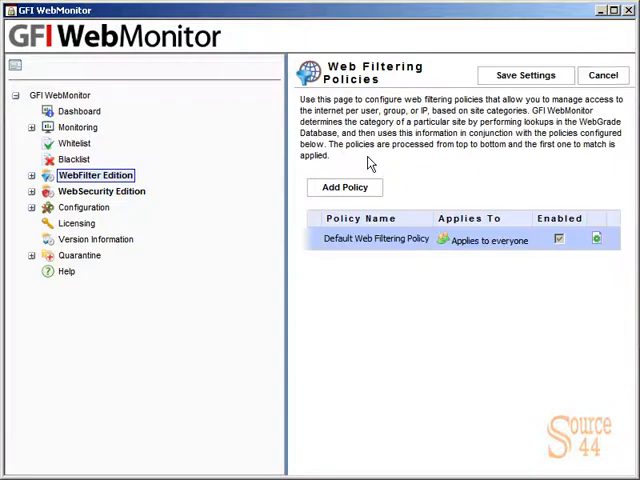